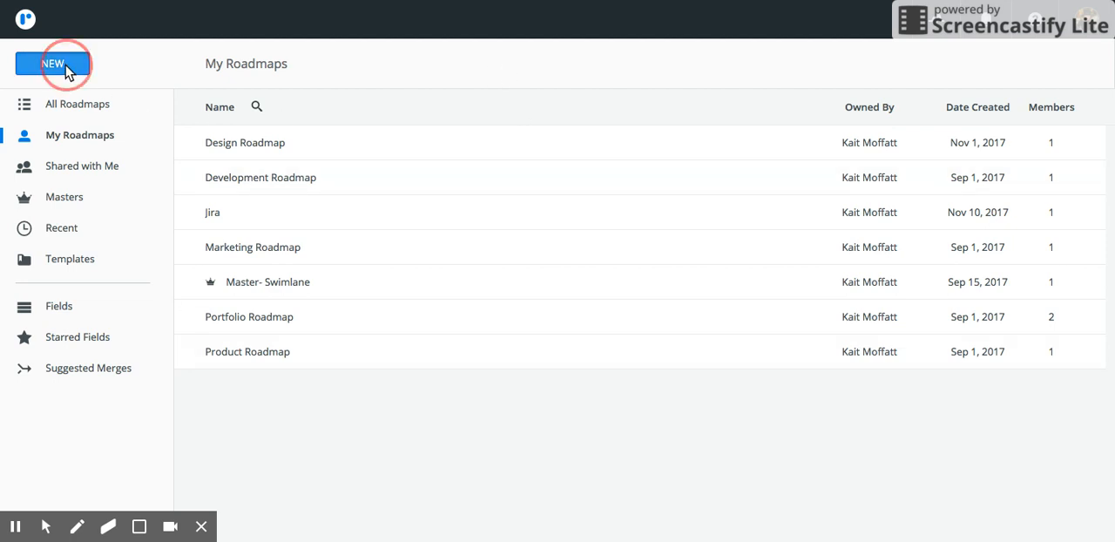
# - Create a new master titled 'Backlog Master' using the Swimlane visualization
pyautogui.click(52, 63)
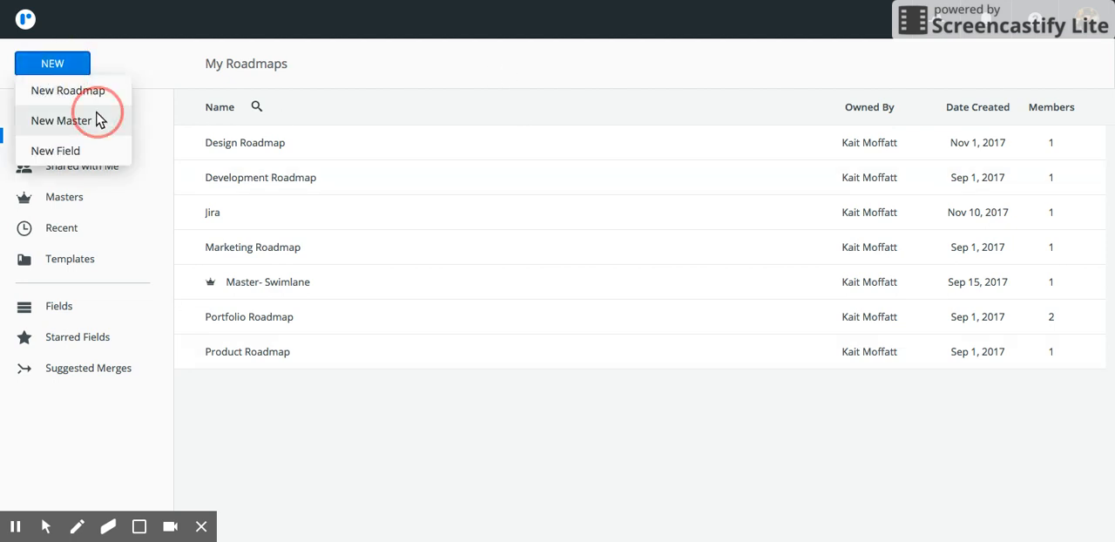
pyautogui.click(61, 120)
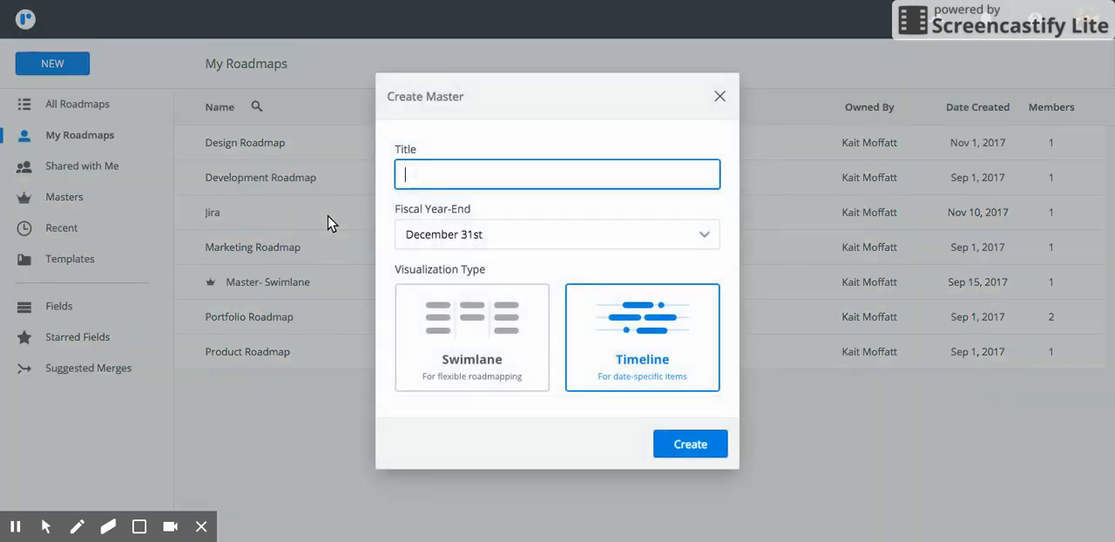
pyautogui.write('Backlog')
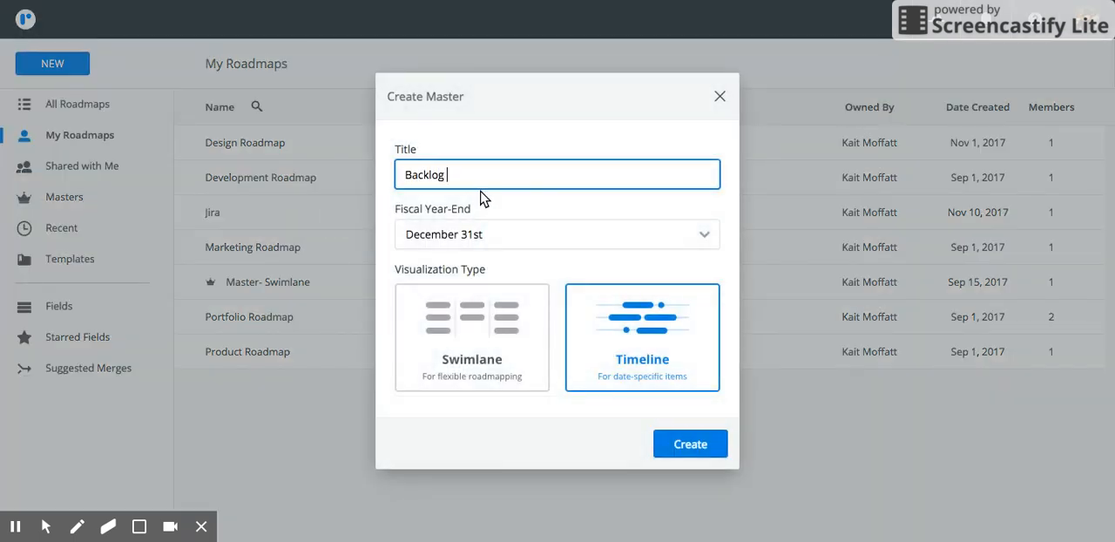
pyautogui.click(471, 336)
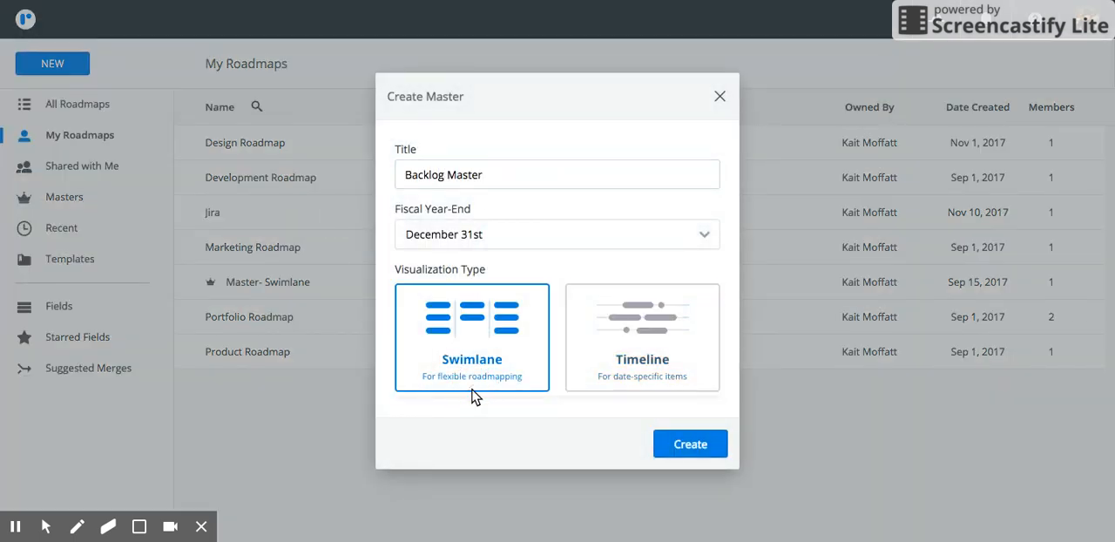
pyautogui.click(689, 443)
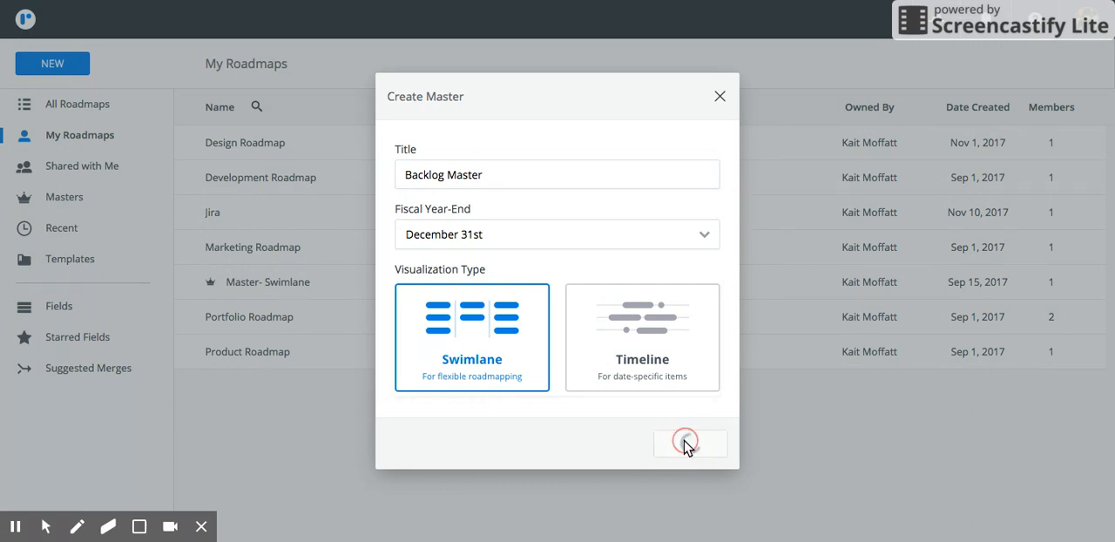
pyautogui.click(690, 444)
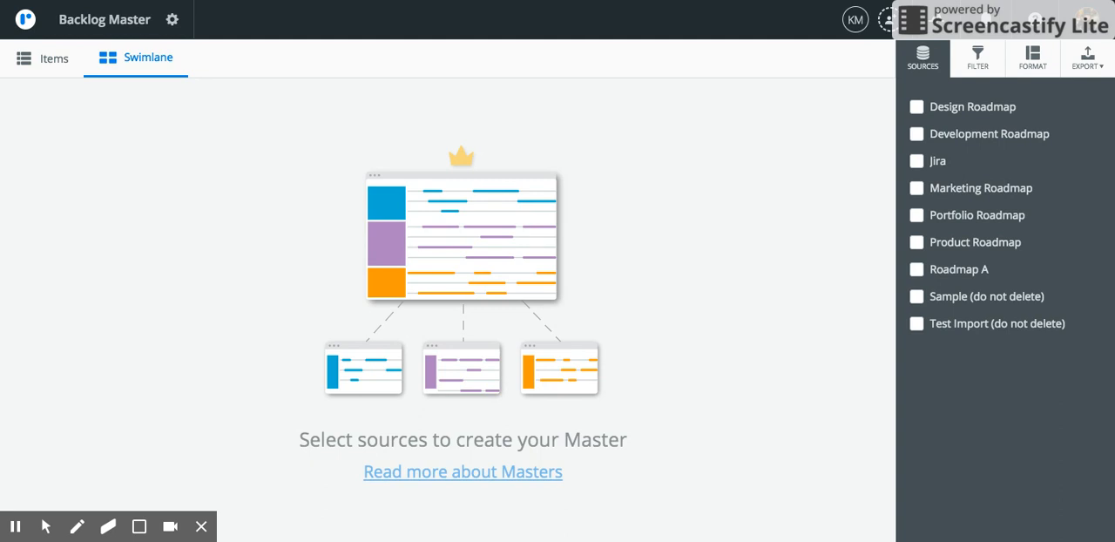
pyautogui.moveTo(900, 102)
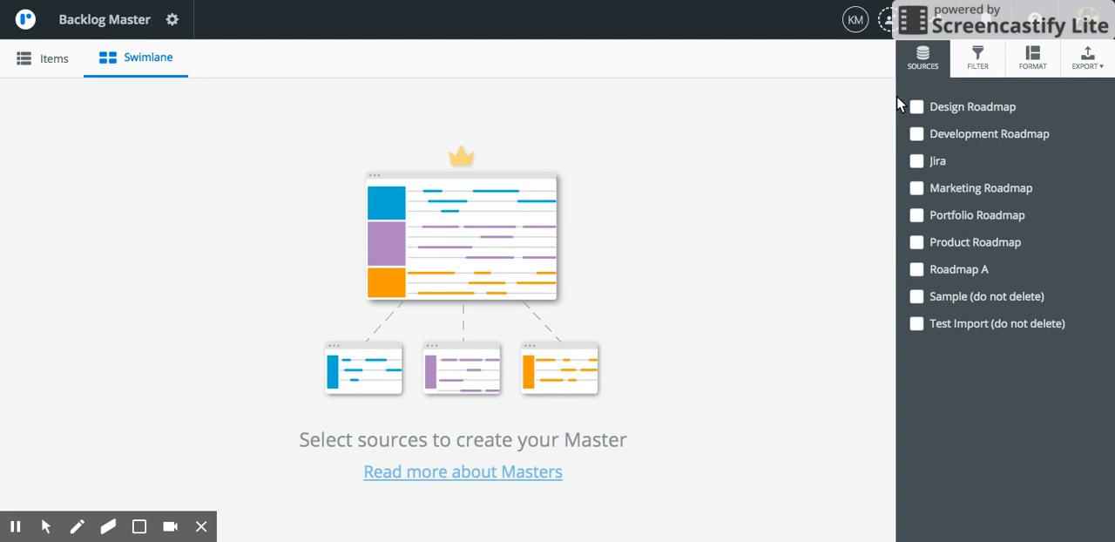
# - Add Design Roadmap, Development Roadmap and Marketing Roadmap as master sources
pyautogui.click(916, 106)
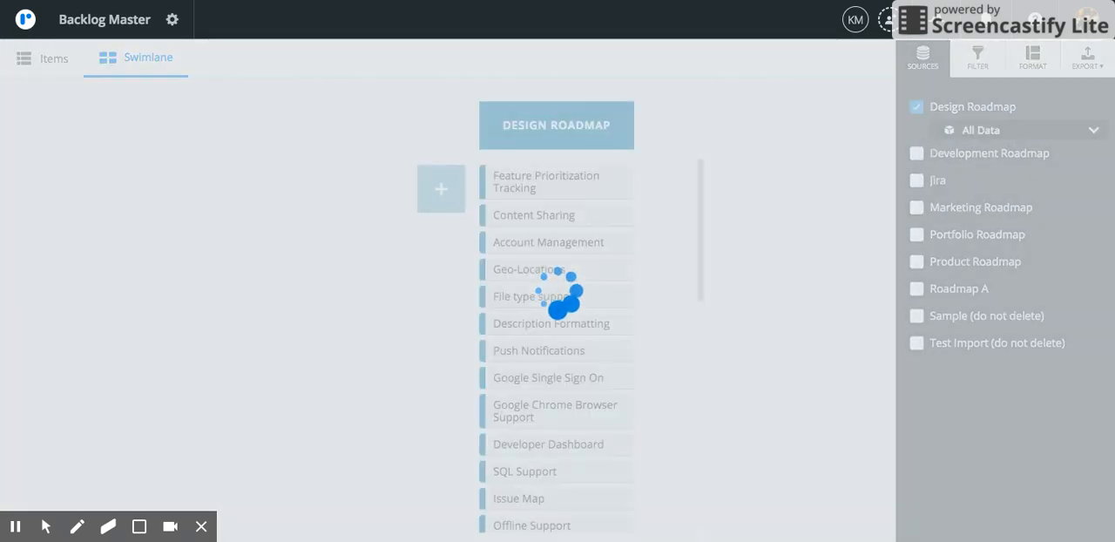
pyautogui.click(916, 152)
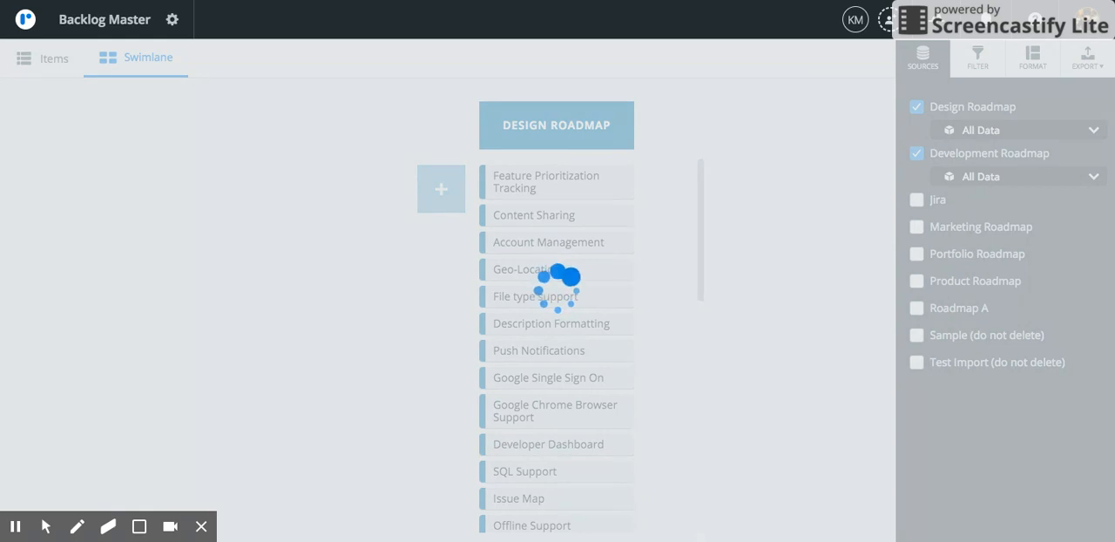
pyautogui.click(915, 152)
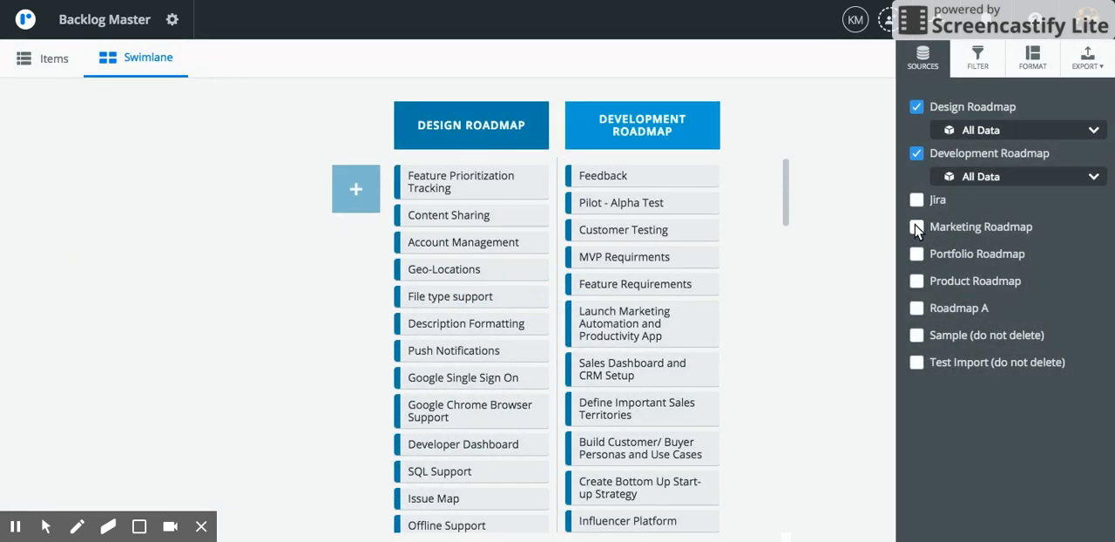
pyautogui.click(916, 227)
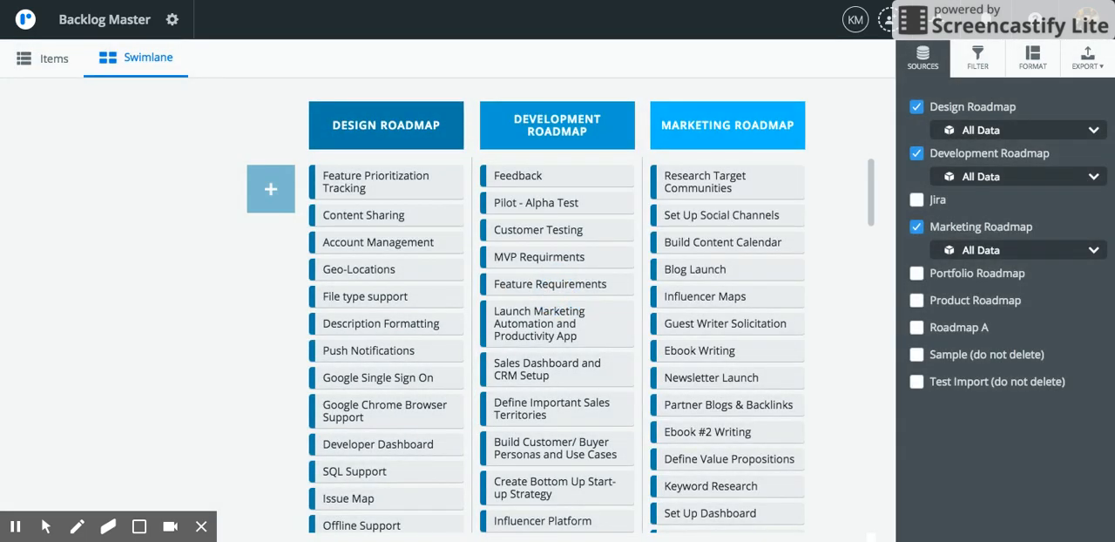
pyautogui.moveTo(1066, 70)
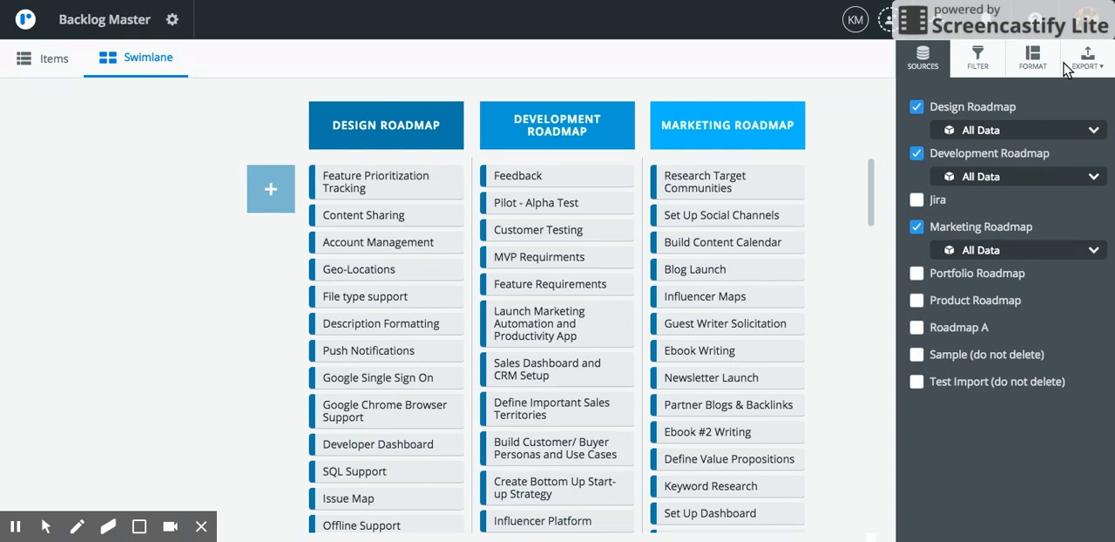
# - Set the layout's Column Header to Quarters and Row Header to Line Of Business
pyautogui.click(1032, 59)
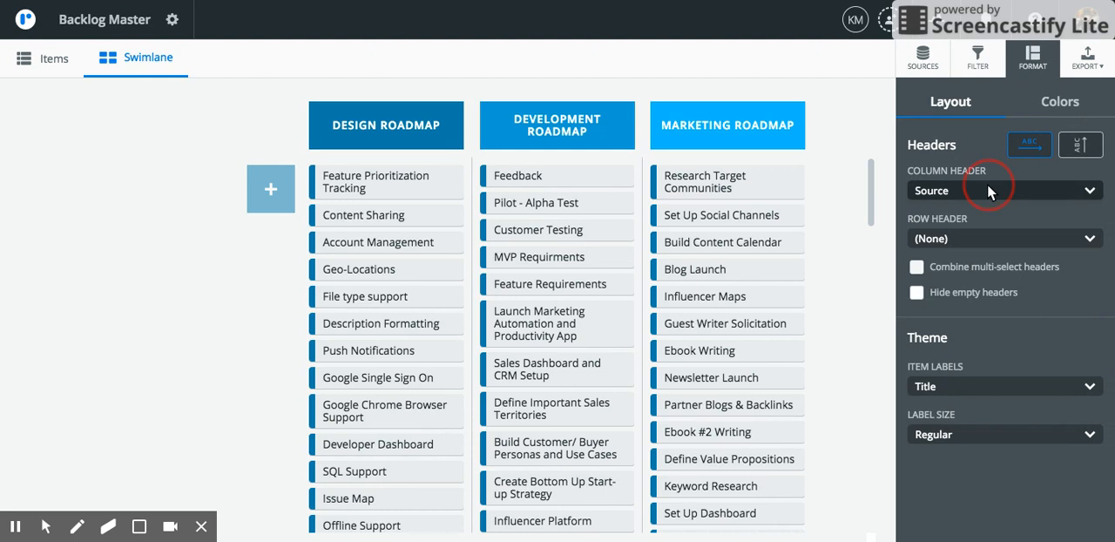
pyautogui.click(1002, 190)
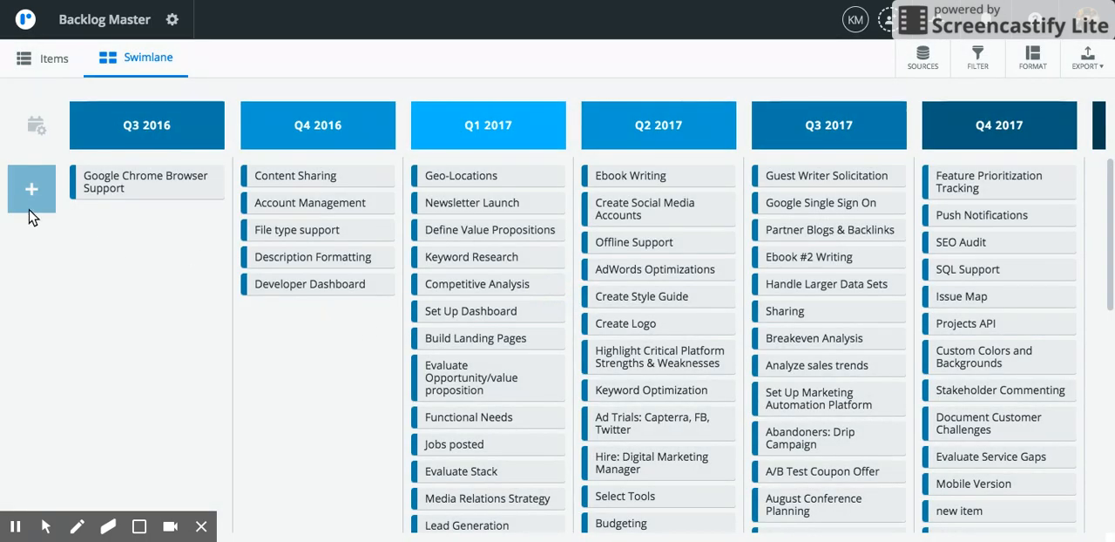
pyautogui.click(32, 189)
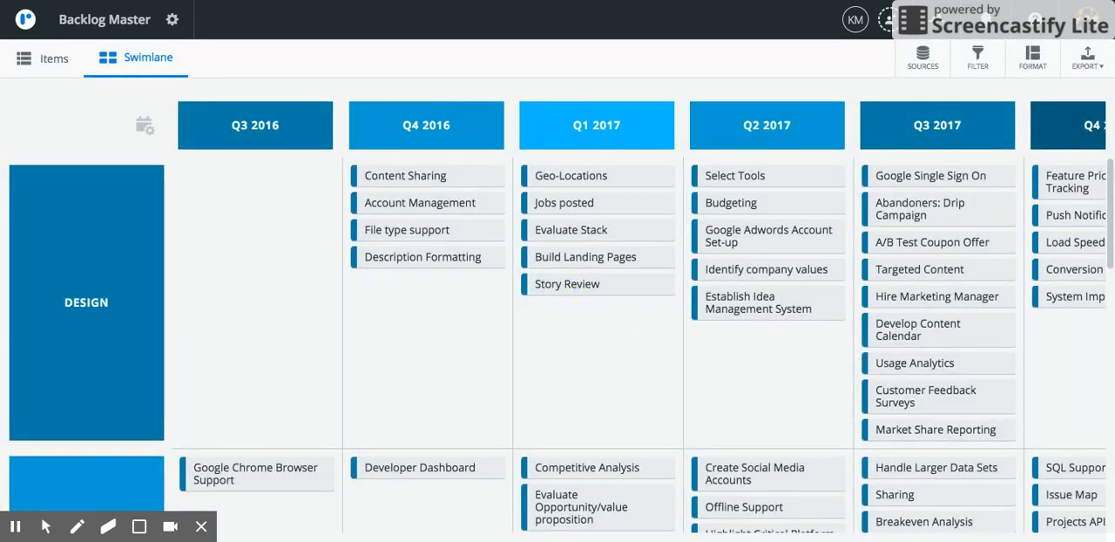
pyautogui.moveTo(977, 57)
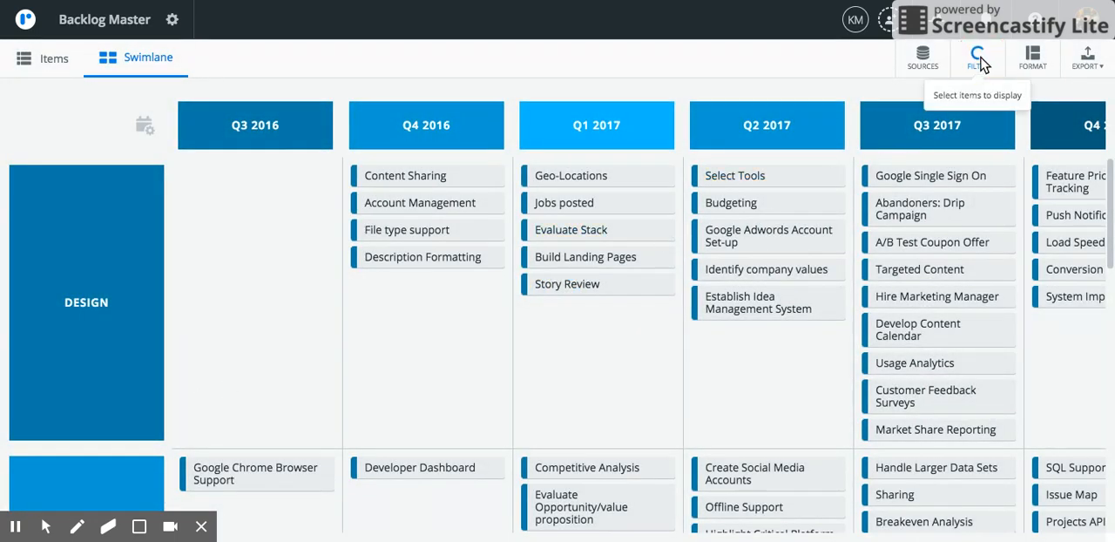
# - Apply a Bucket filter showing only Backlog items, then close the filter panel
pyautogui.click(977, 57)
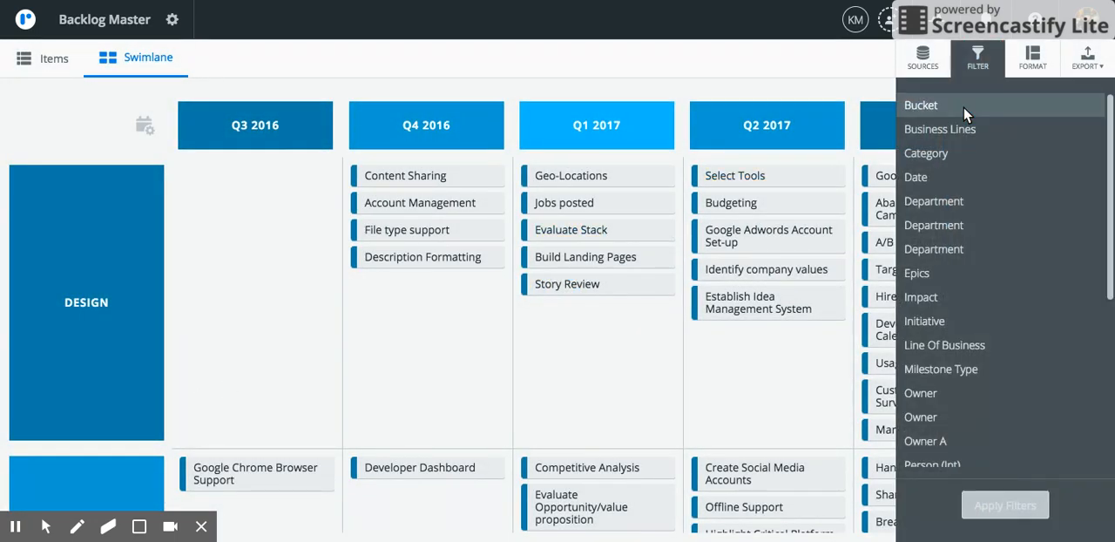
pyautogui.click(920, 104)
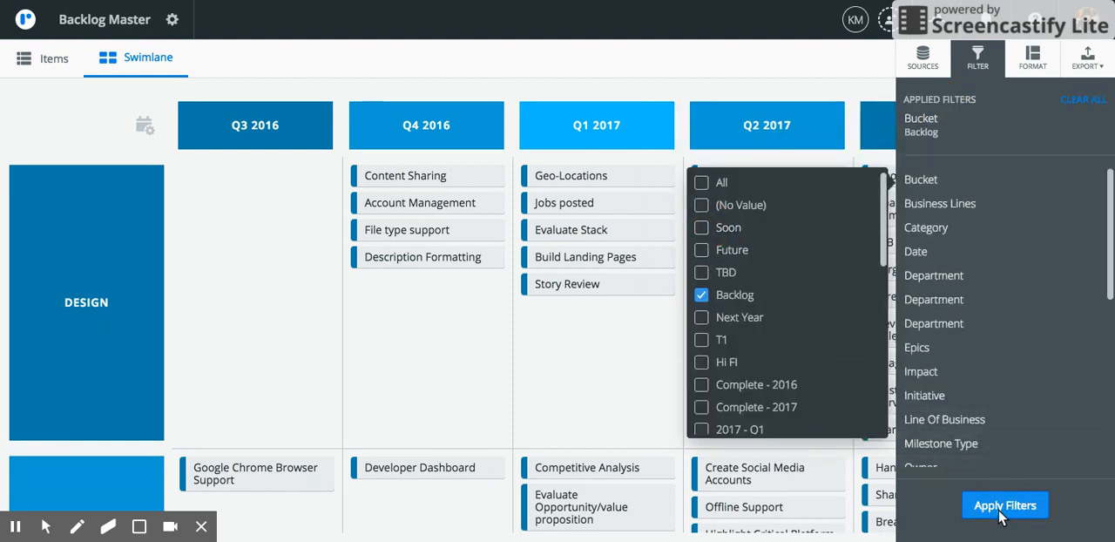
pyautogui.click(1004, 505)
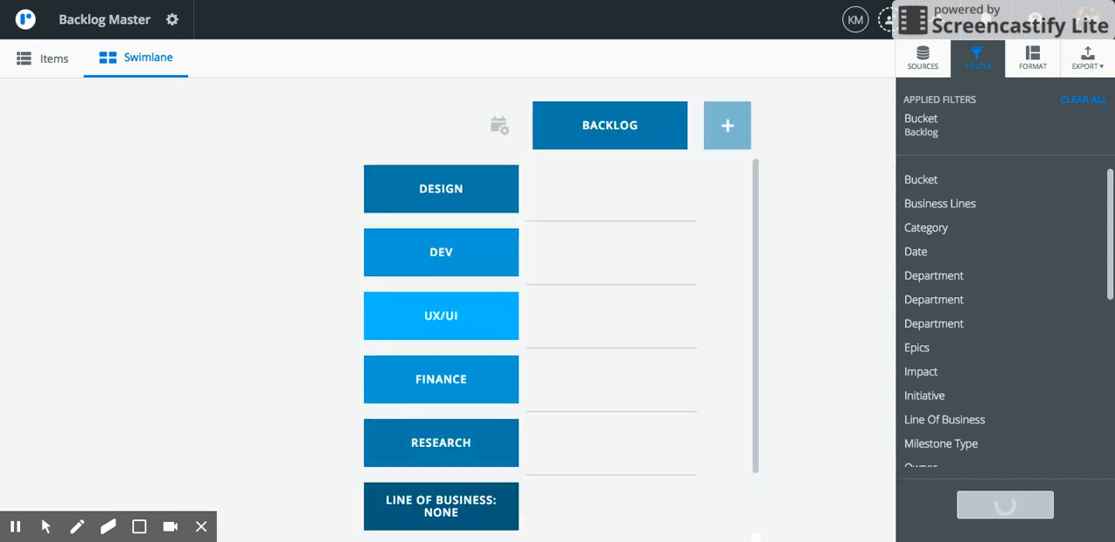
pyautogui.click(1004, 504)
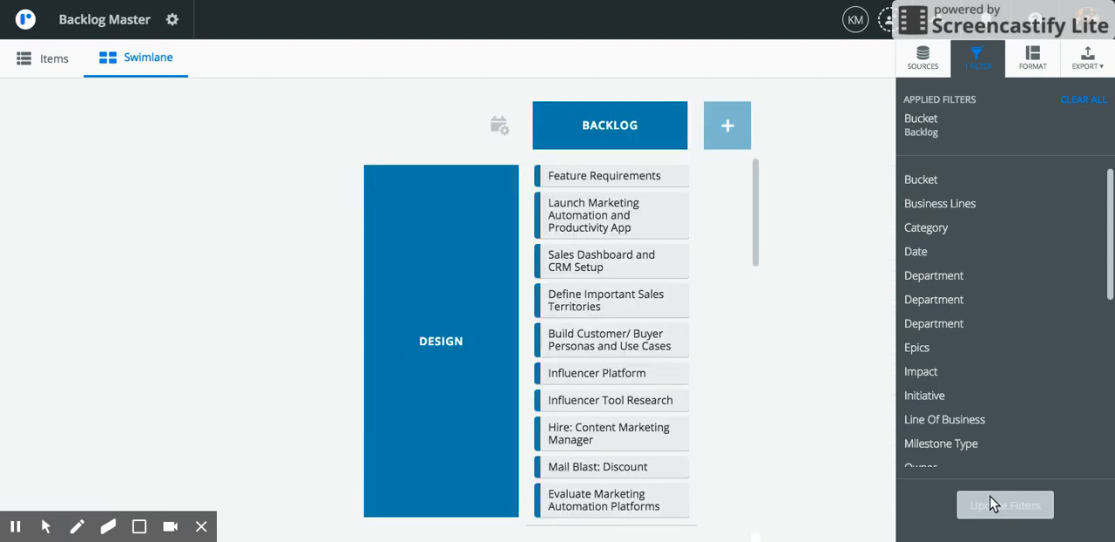
pyautogui.click(1004, 504)
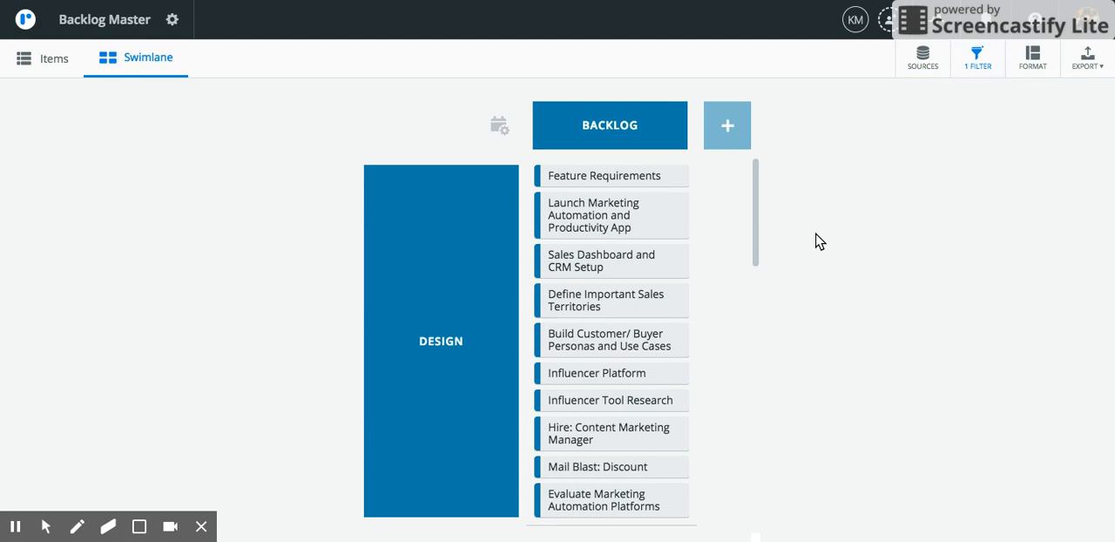
pyautogui.scroll(-3)
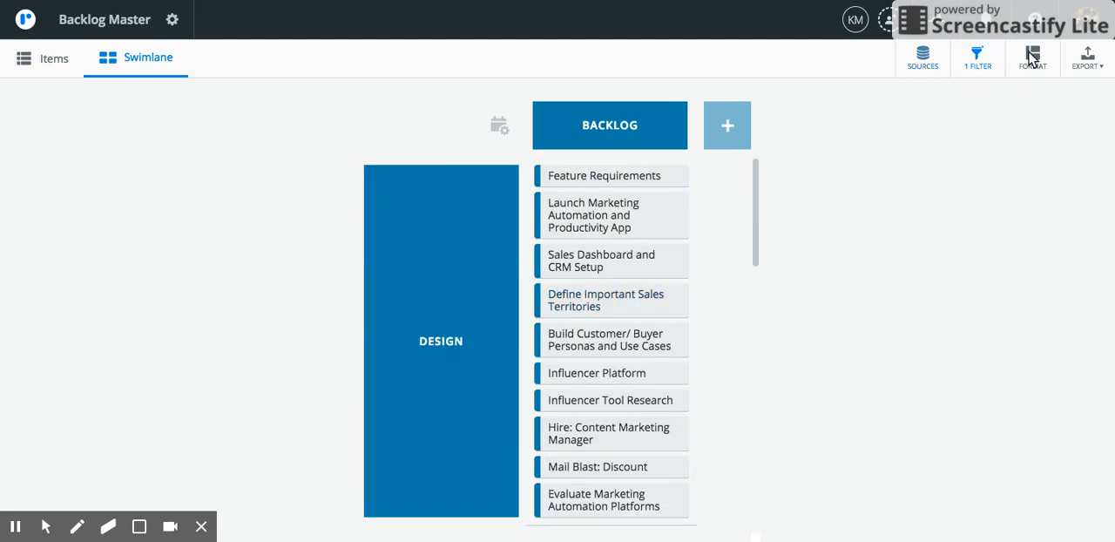
# - Swap rows and columns so lines of business run across, Backlog as the row
pyautogui.click(1031, 58)
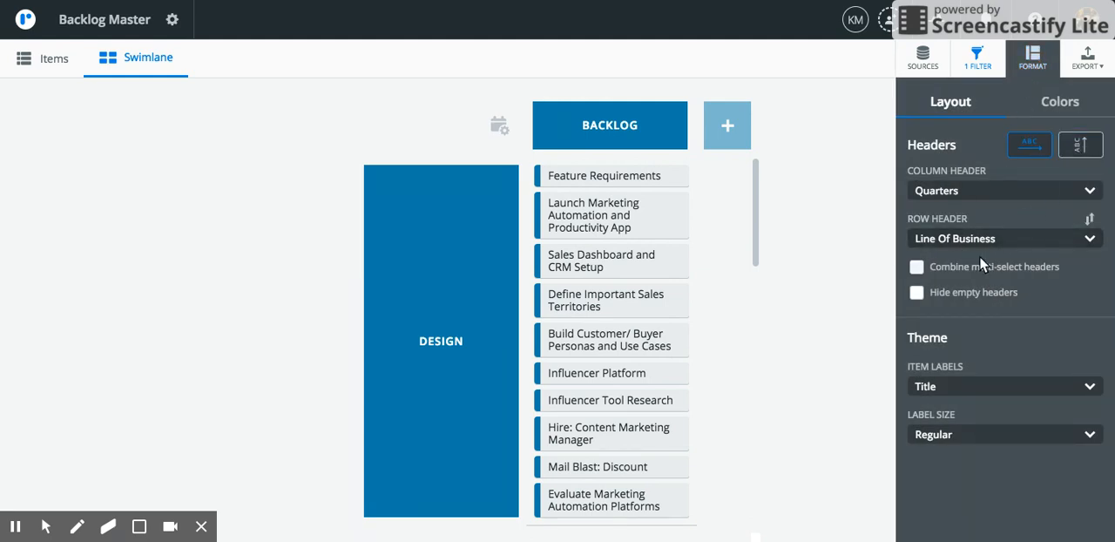
pyautogui.click(1088, 218)
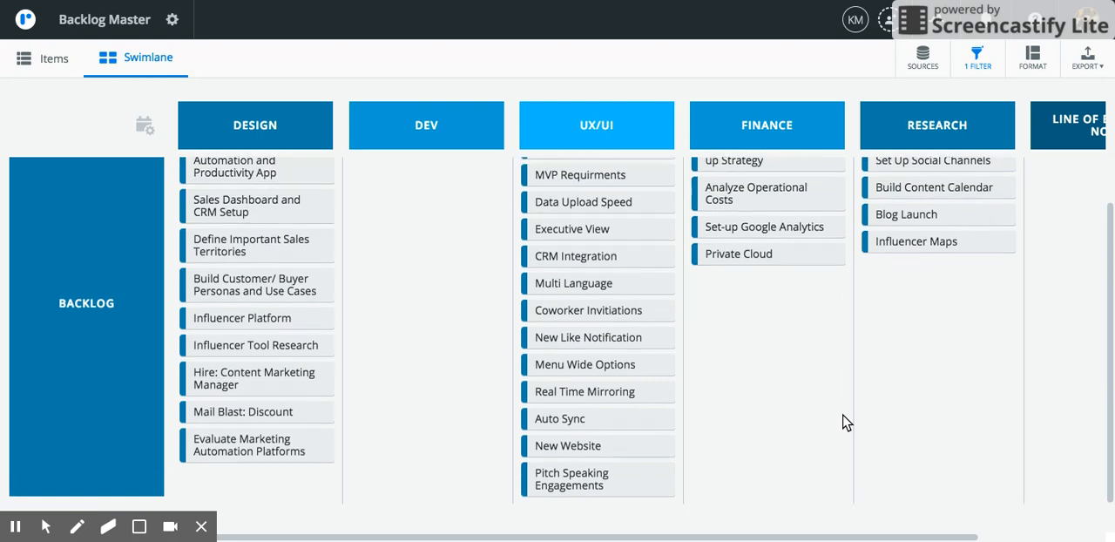
pyautogui.scroll(3)
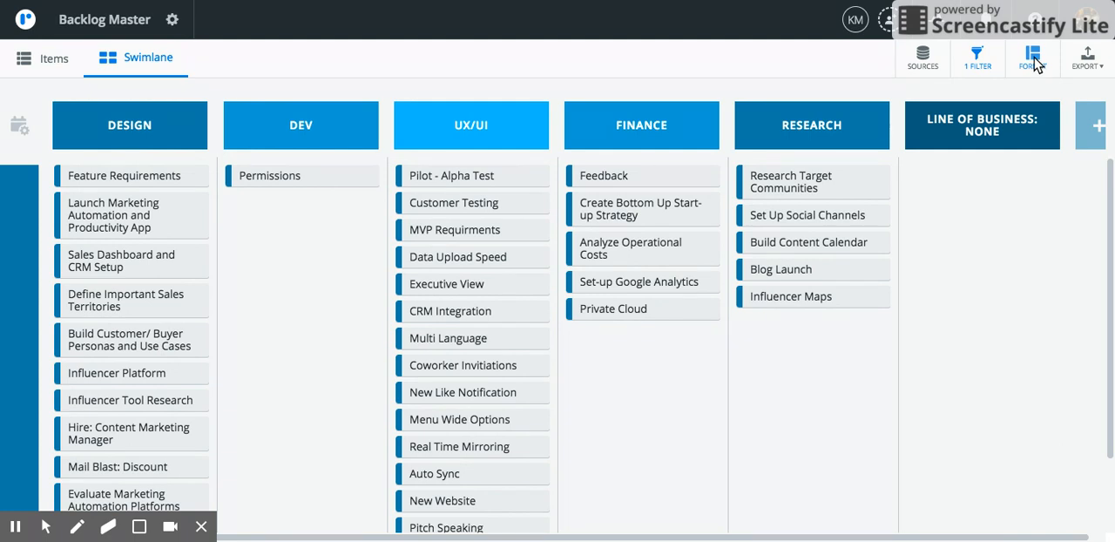
# - Set Color By to Source and show the Legend of roadmap colours
pyautogui.click(1032, 58)
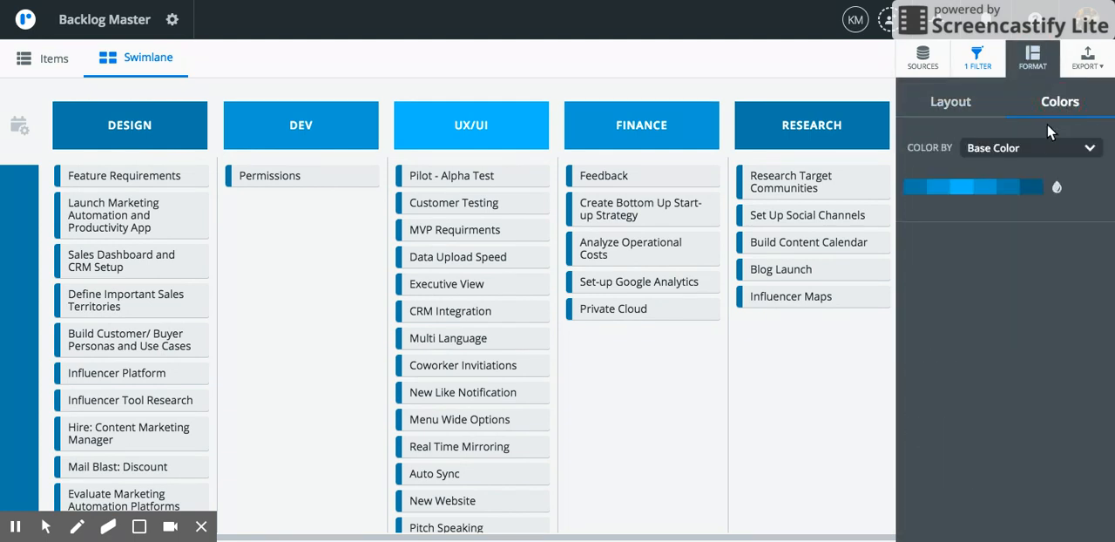
pyautogui.click(1028, 148)
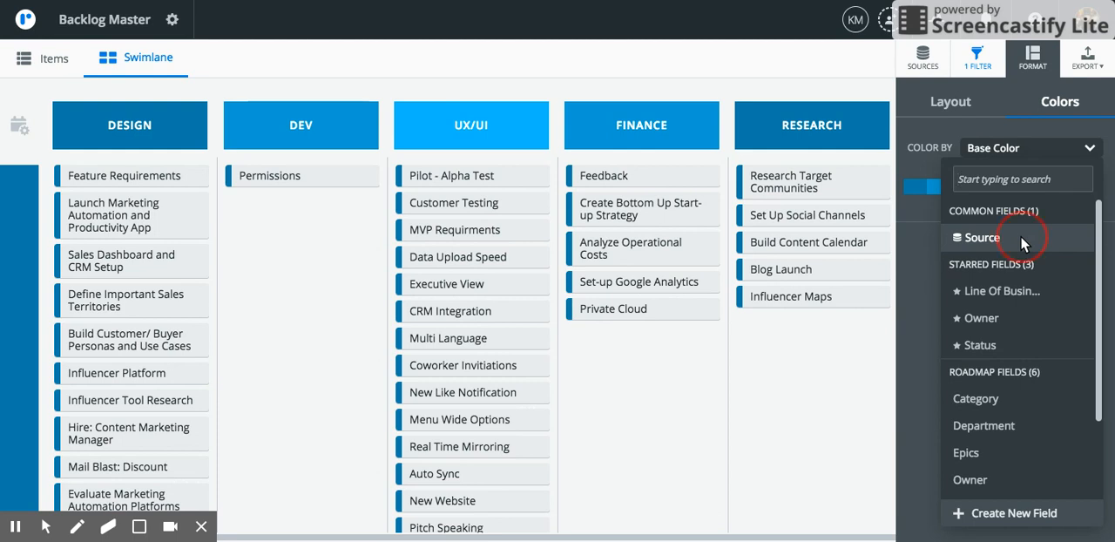
pyautogui.click(1001, 290)
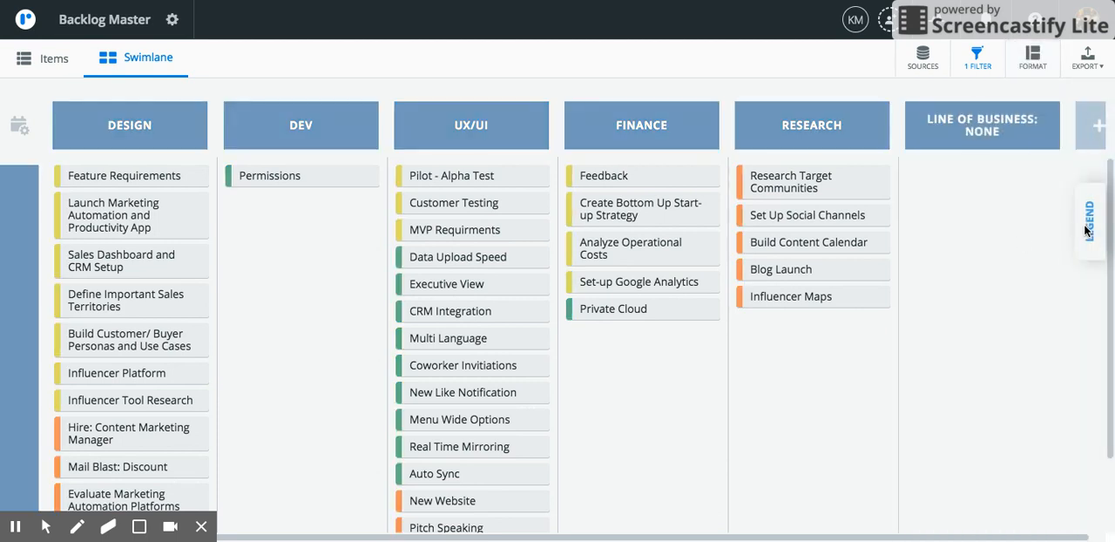
pyautogui.click(1087, 218)
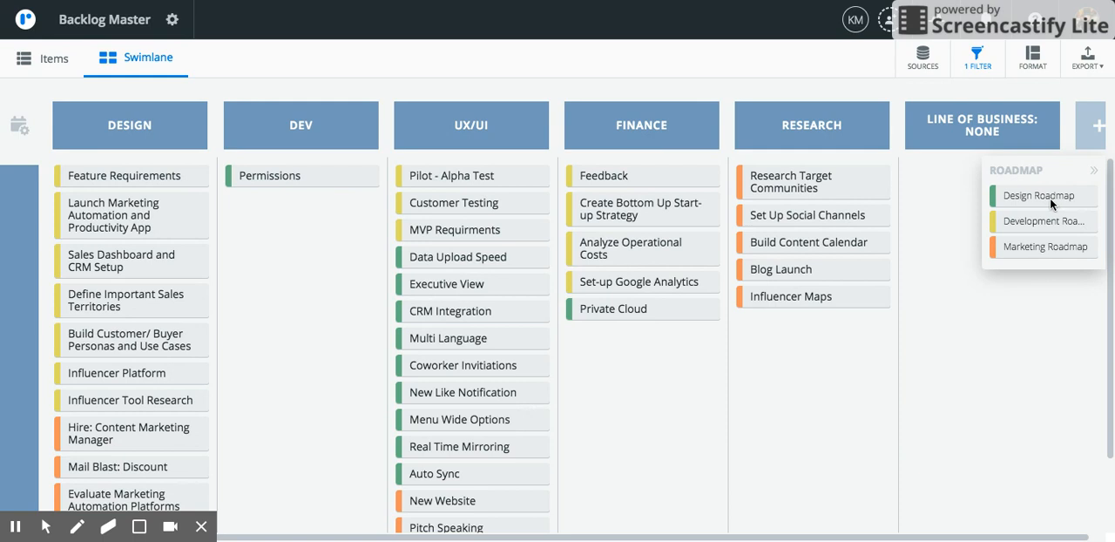
pyautogui.moveTo(1050, 222)
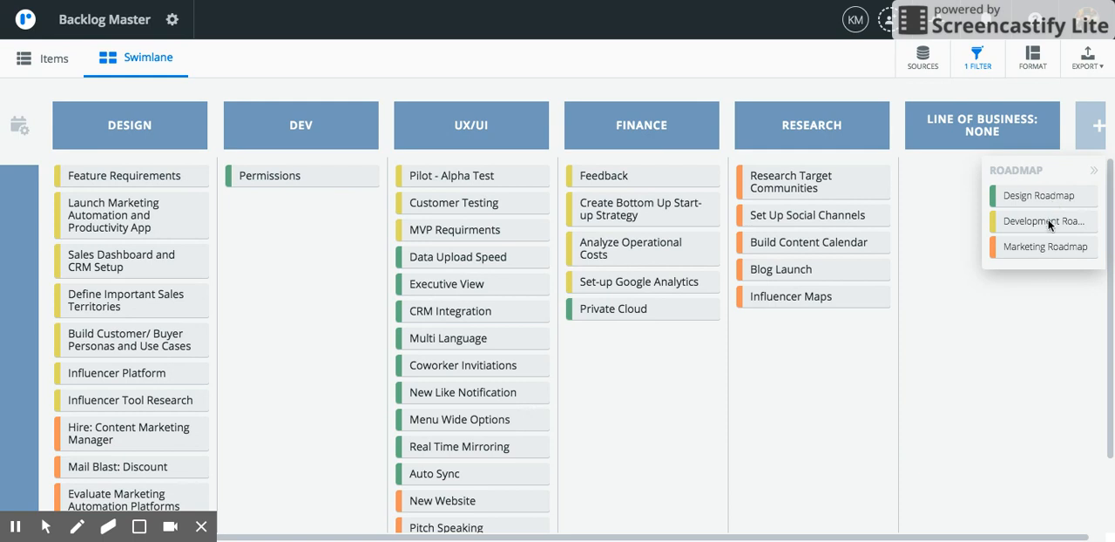
pyautogui.moveTo(1013, 253)
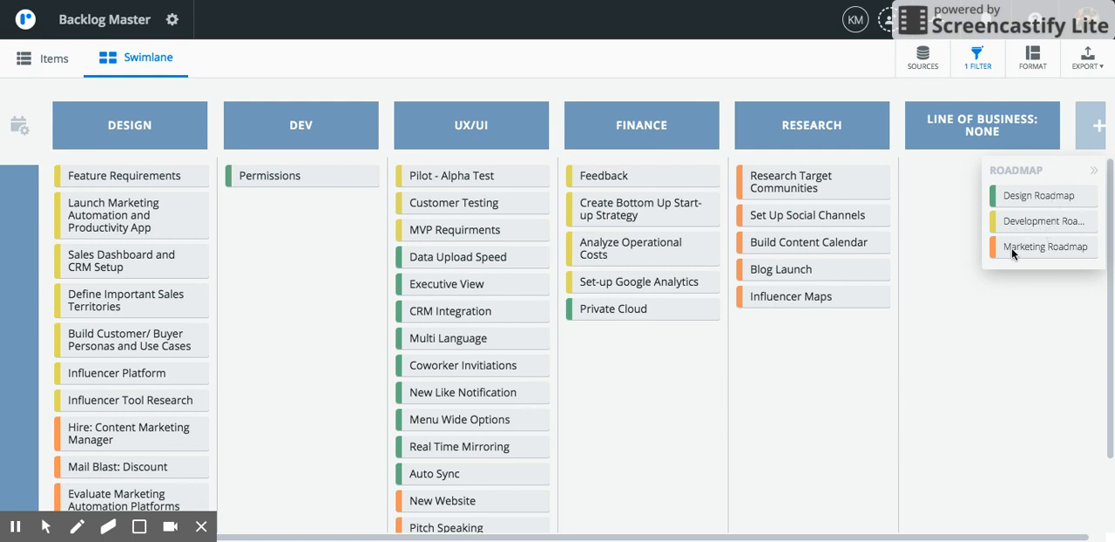